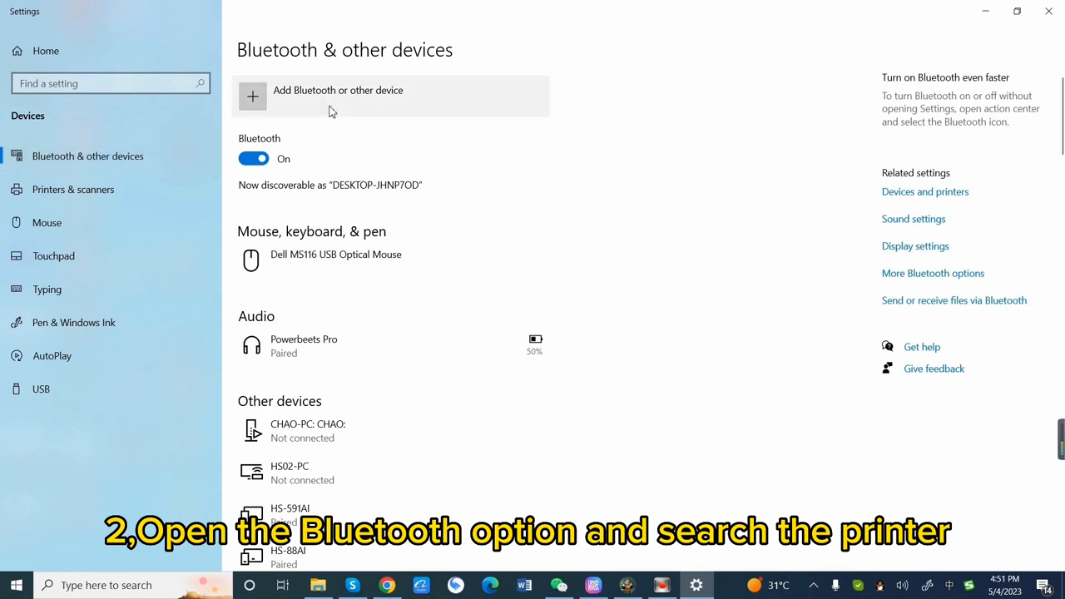
- Add the HS-PL58AI label printer as a new Bluetooth device and confirm the pairing
{"action": "left_click", "coordinate": [252, 97]}
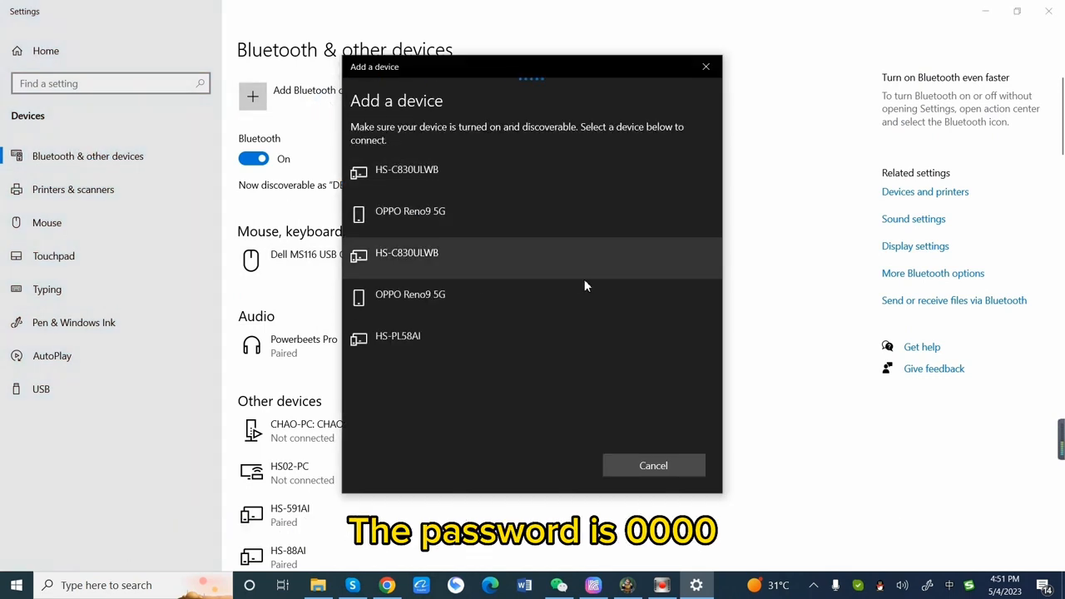
{"action": "left_click", "coordinate": [398, 337]}
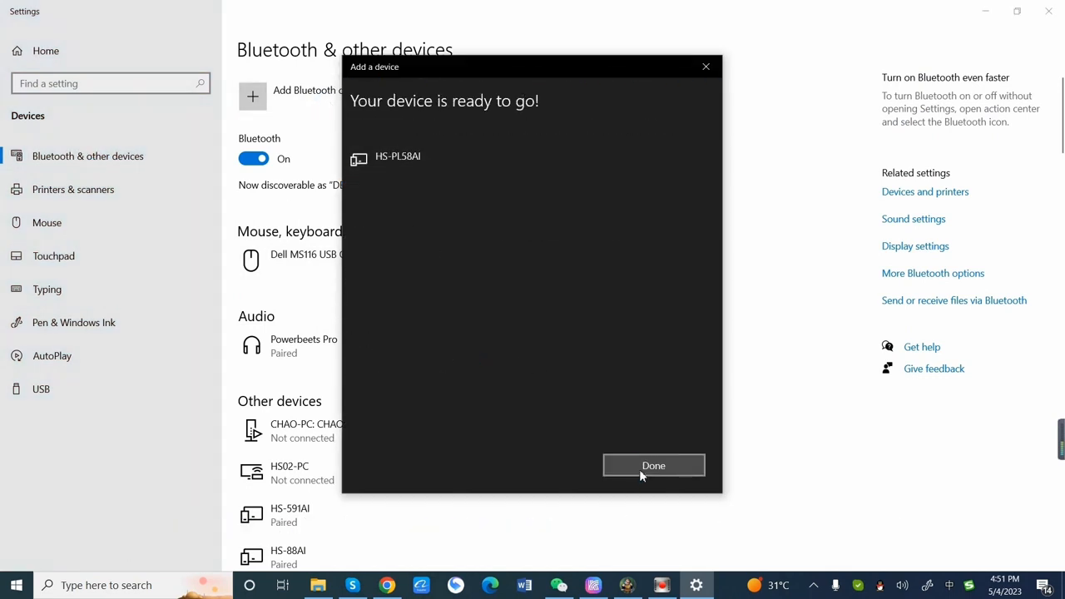
{"action": "left_click", "coordinate": [655, 465]}
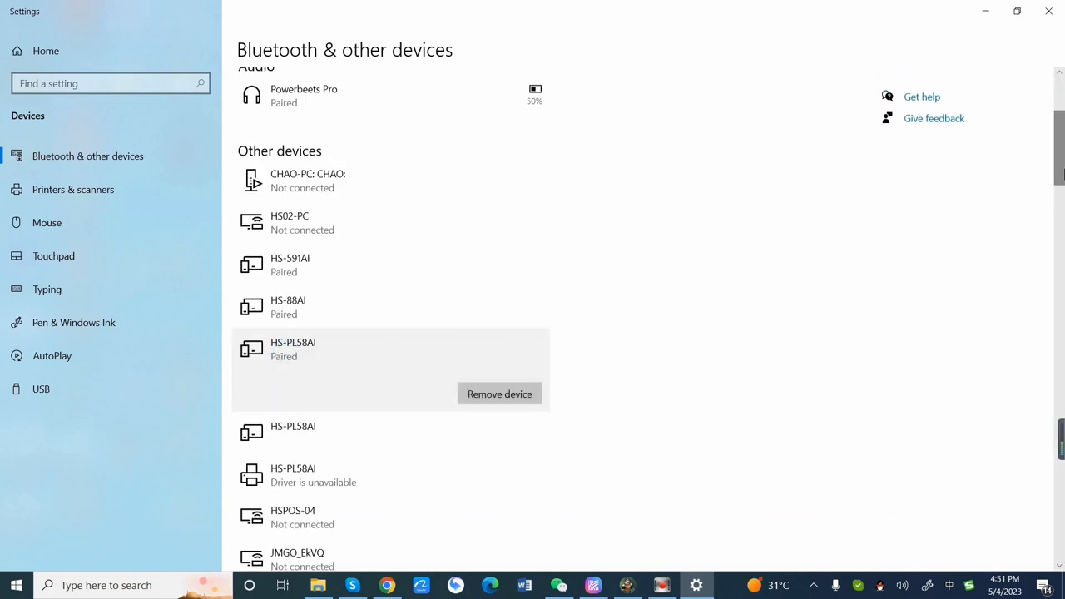
{"action": "left_click", "coordinate": [933, 217]}
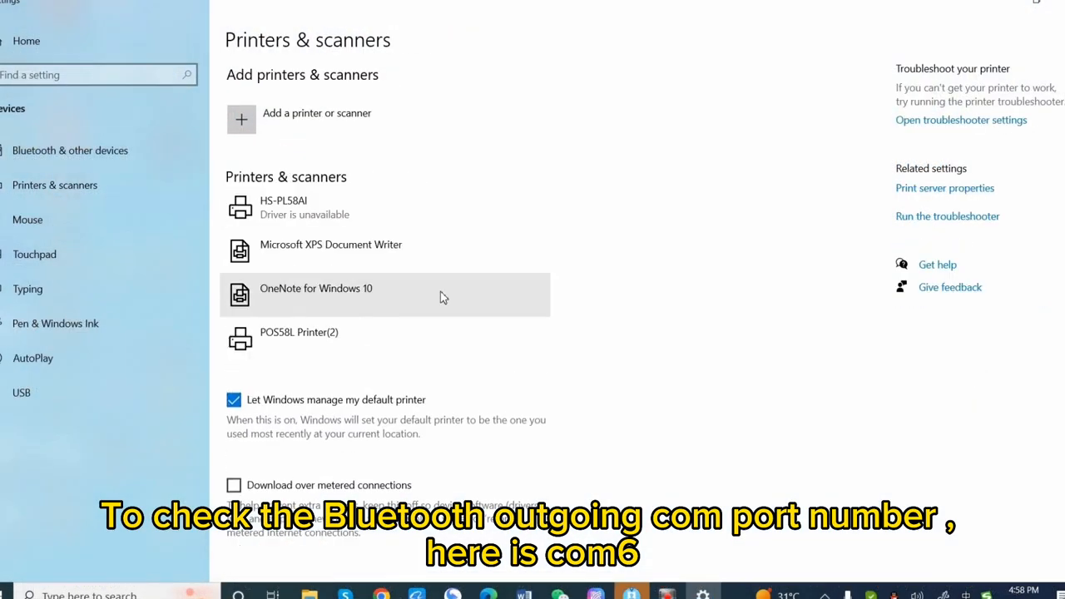
- Check POS58L Printer(2)'s port settings in its properties, then show Word's print view
{"action": "left_click", "coordinate": [298, 339]}
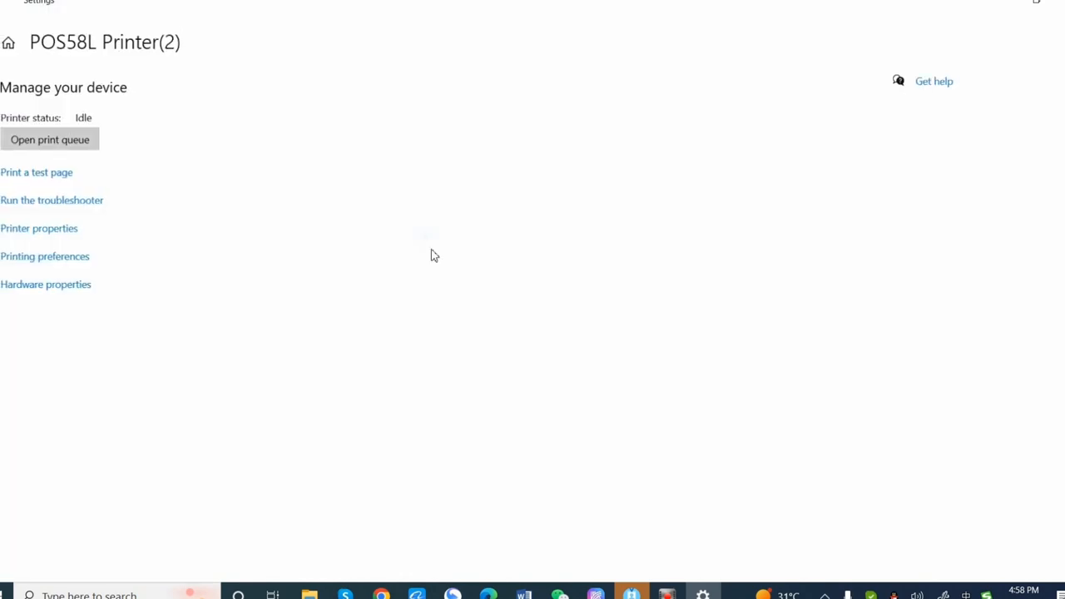
{"action": "left_click", "coordinate": [44, 257]}
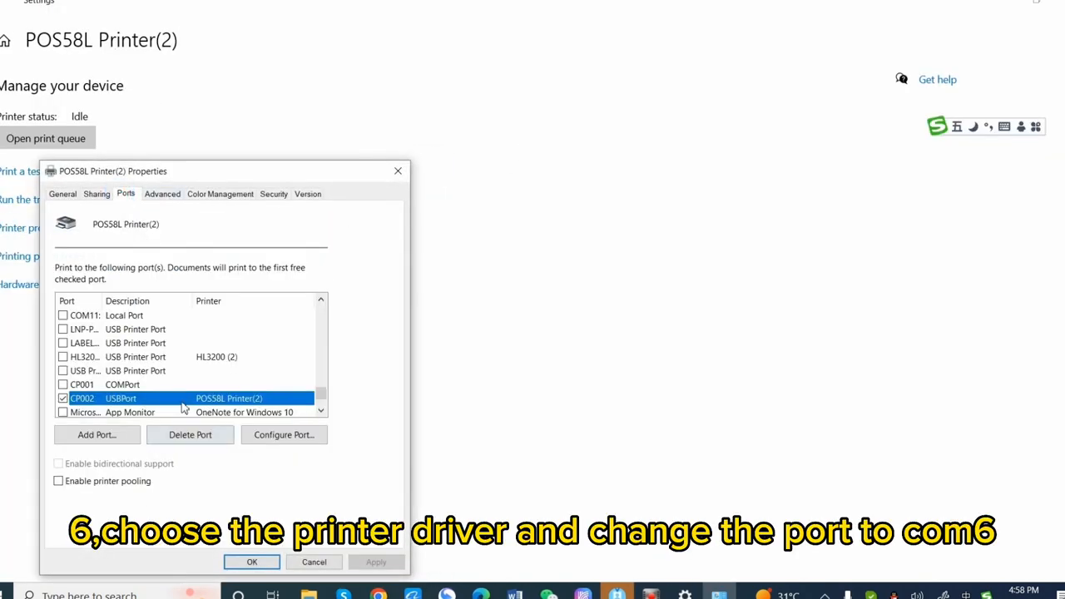
{"action": "scroll", "scroll_direction": "down", "scroll_amount": 3}
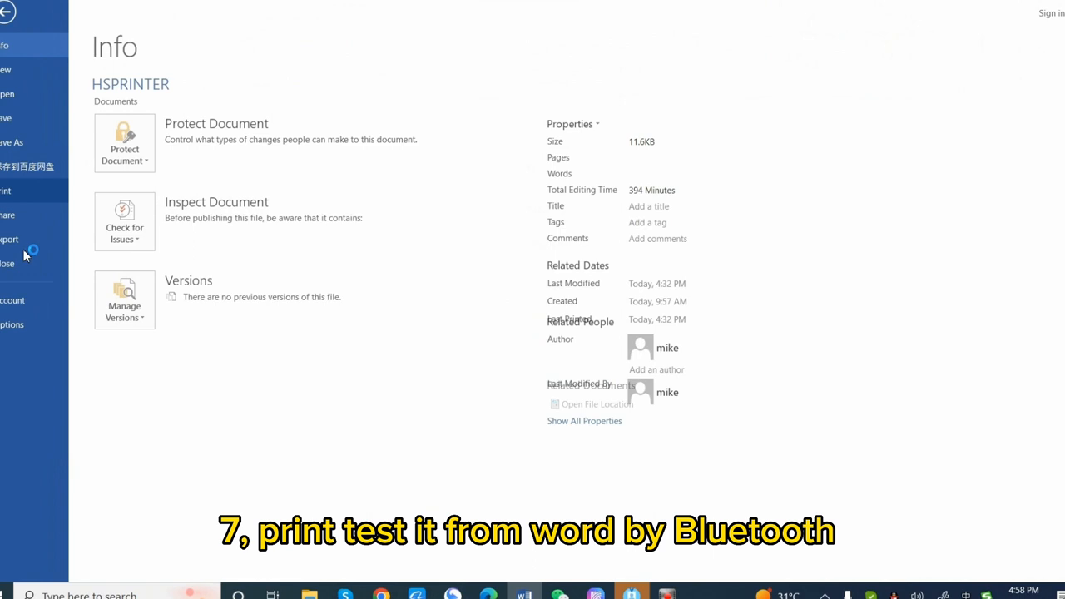
{"action": "left_click", "coordinate": [17, 191]}
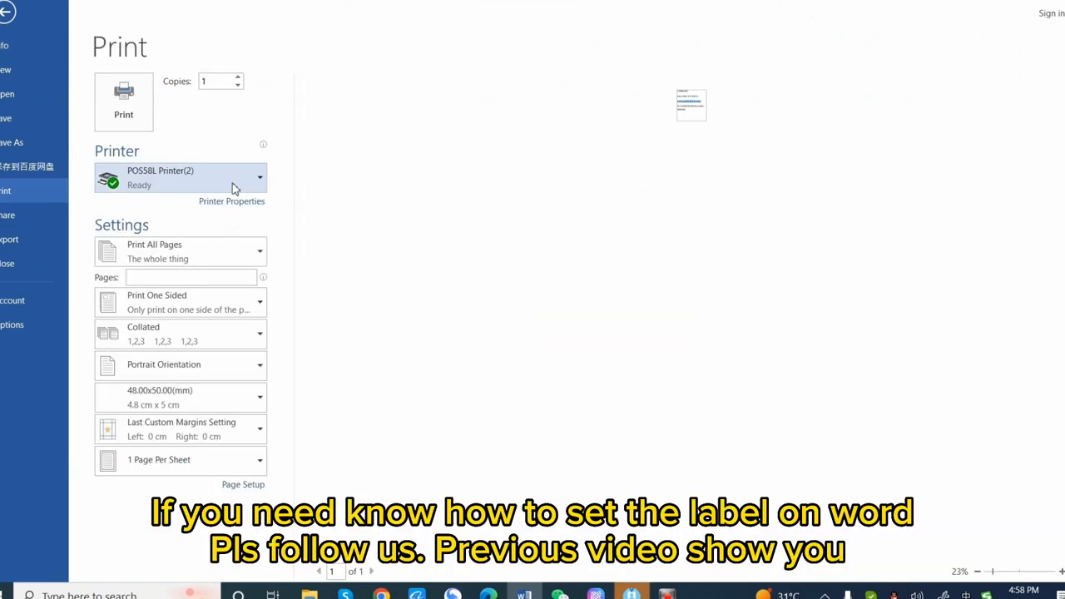